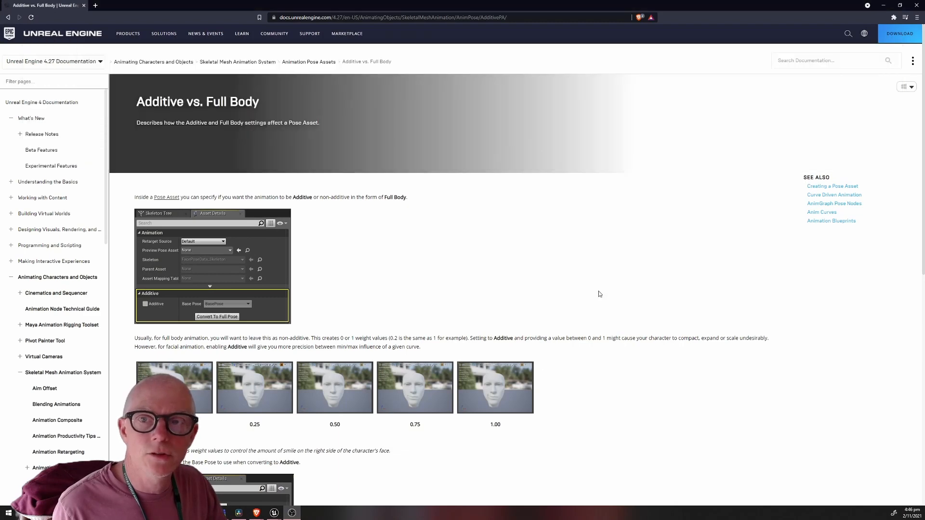
Scroll down the Additive vs. Full Body documentation page before returning to the editor.
{"action": "scroll", "scroll_direction": "down", "scroll_amount": 3}
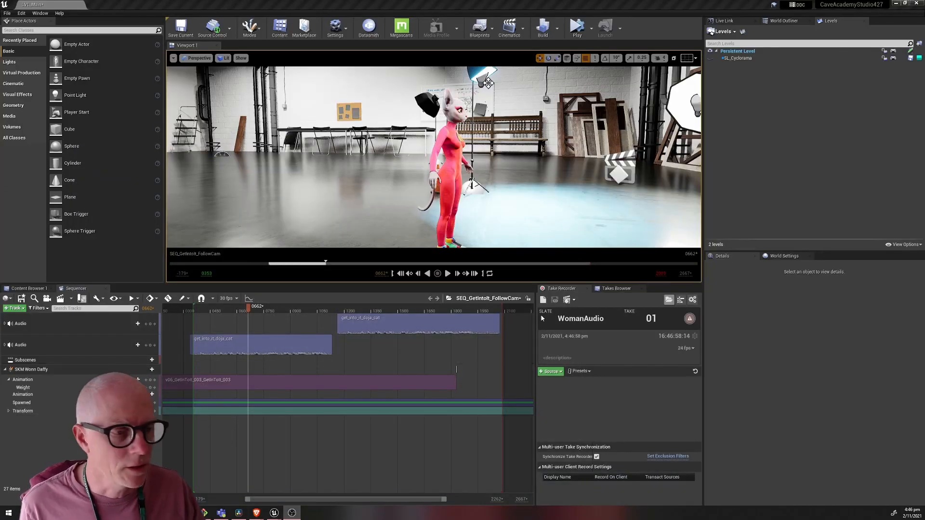
Navigate the Content Browser to Characters > WonnDaffy > Meshes holding faceBonePoses_v05_0007.
{"action": "left_click", "coordinate": [29, 288]}
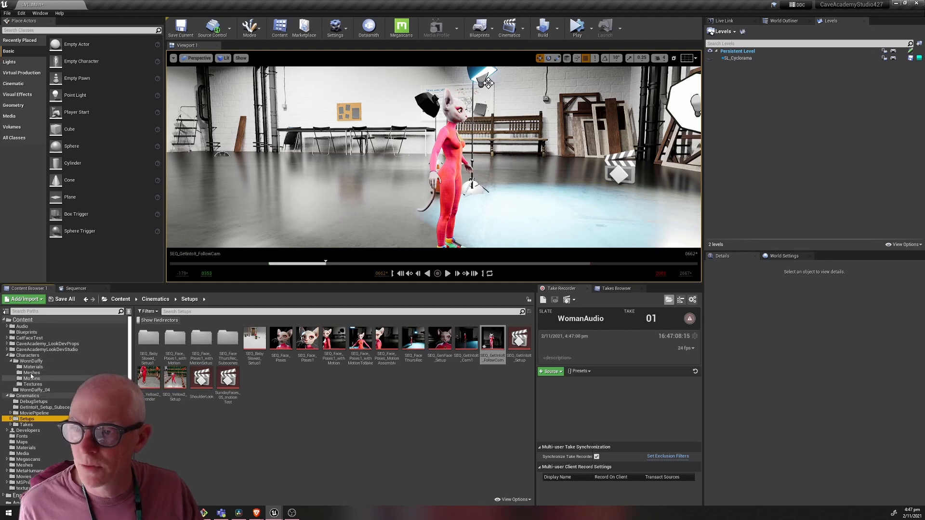
{"action": "left_click", "coordinate": [32, 383]}
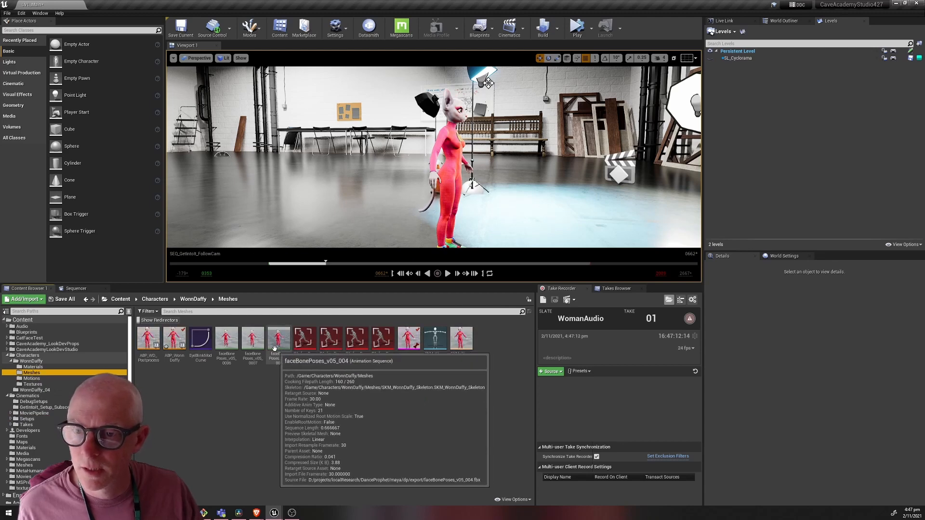
{"action": "mouse_move", "coordinate": [252, 337]}
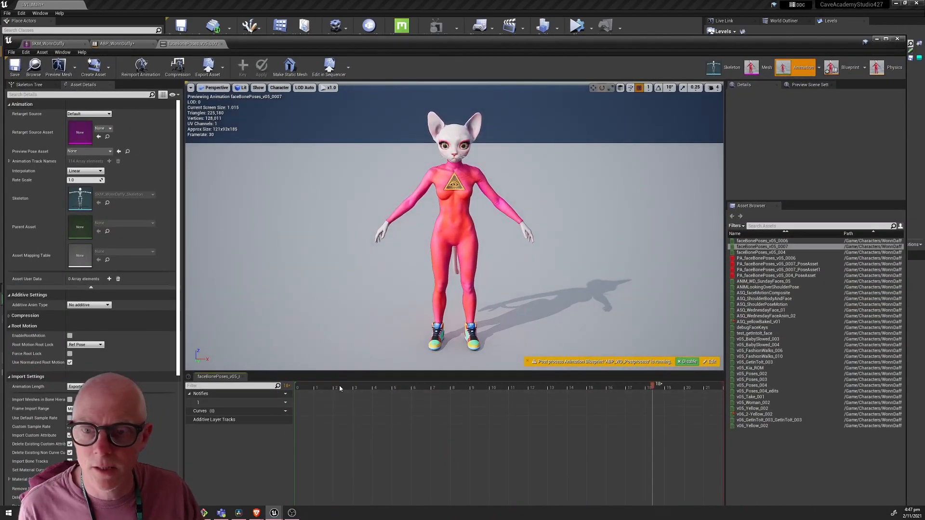
Switch from the animation editor back to the main level editor on the Meshes folder.
{"action": "left_click", "coordinate": [297, 387]}
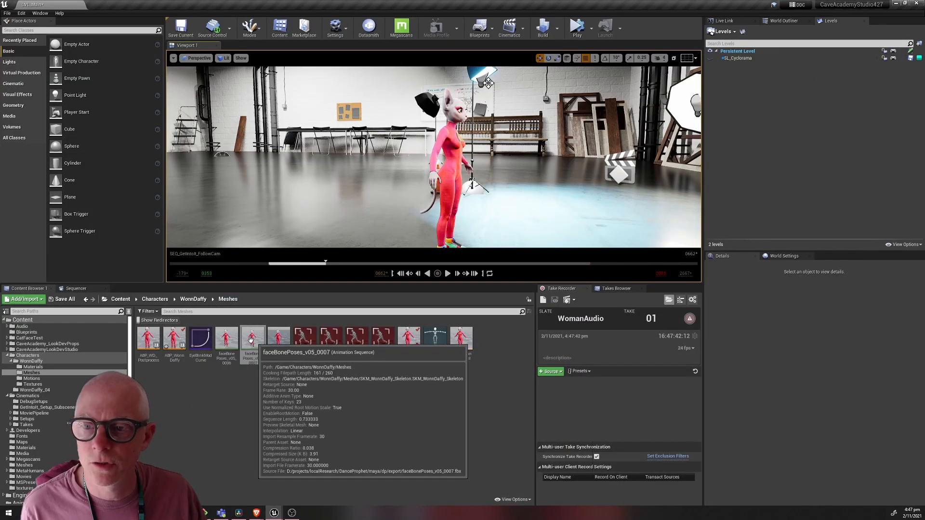
{"action": "right_click", "coordinate": [253, 339]}
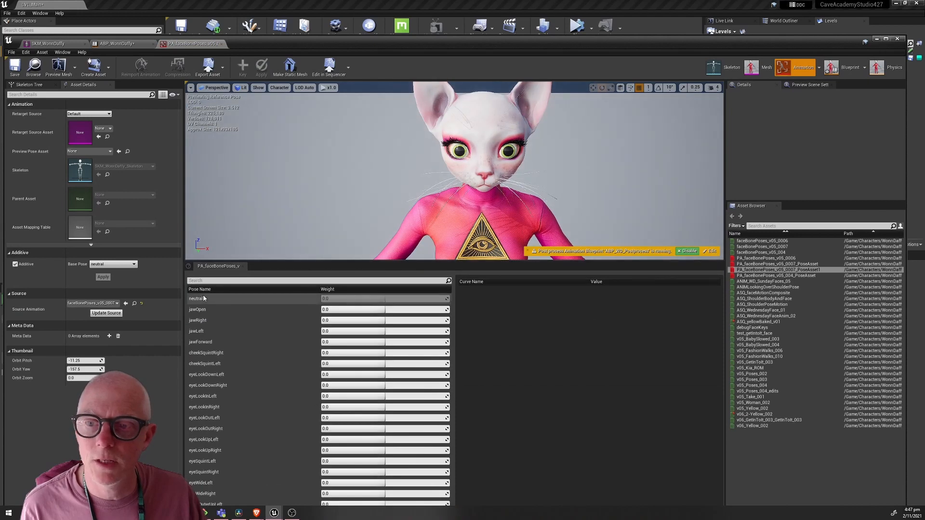
{"action": "mouse_move", "coordinate": [231, 329]}
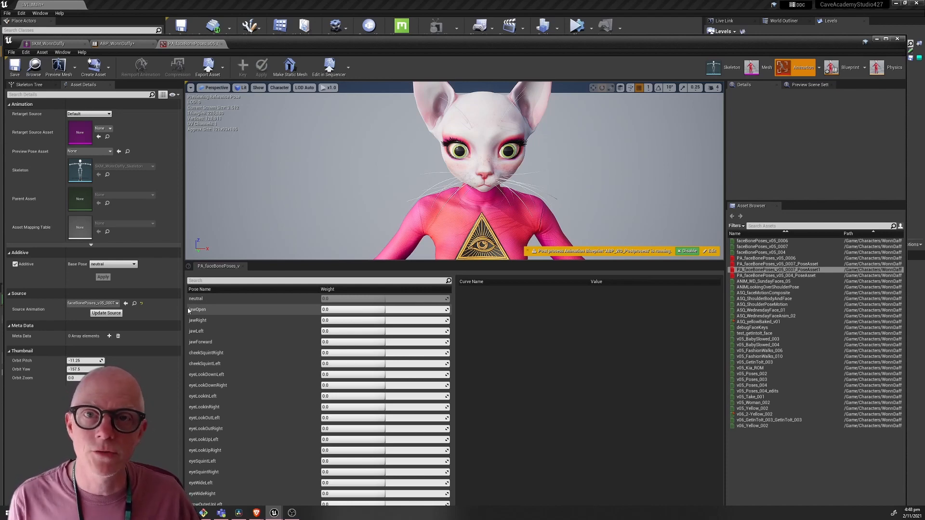
{"action": "mouse_move", "coordinate": [198, 320]}
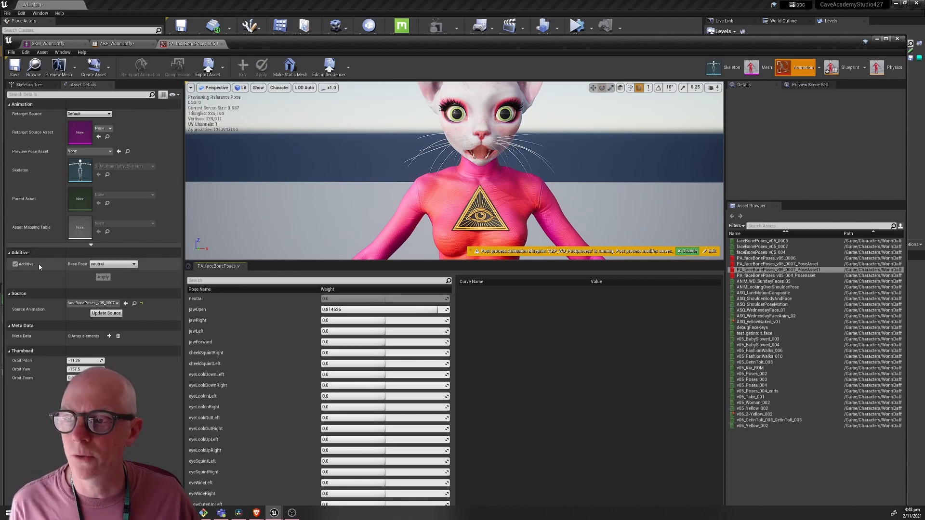
{"action": "mouse_move", "coordinate": [112, 264]}
{"action": "type", "text": "1"}
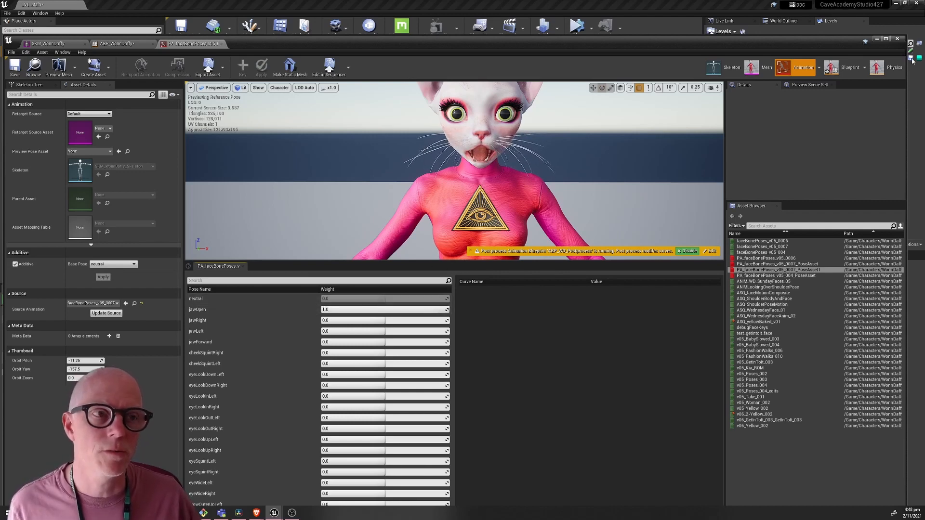
{"action": "mouse_move", "coordinate": [765, 67]}
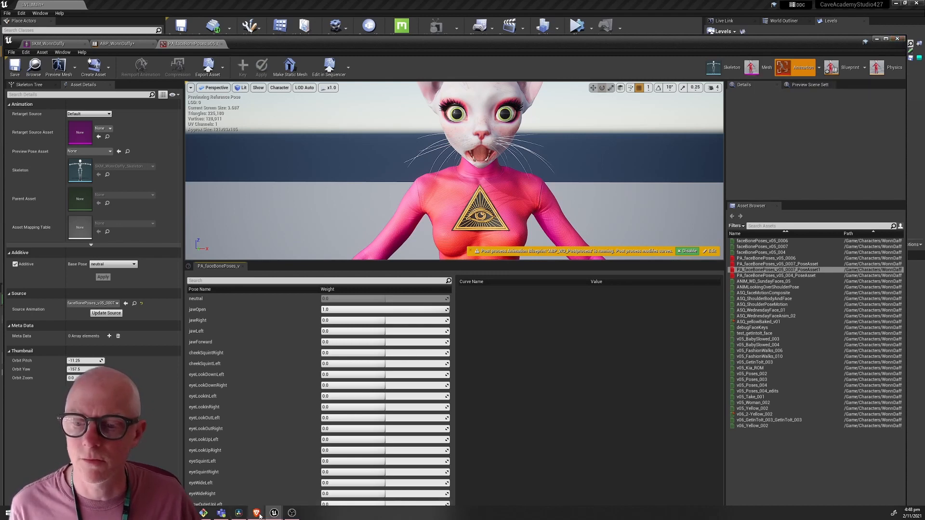
Return to Chrome and scroll up the Additive vs. Full Body documentation page.
{"action": "left_click", "coordinate": [256, 512]}
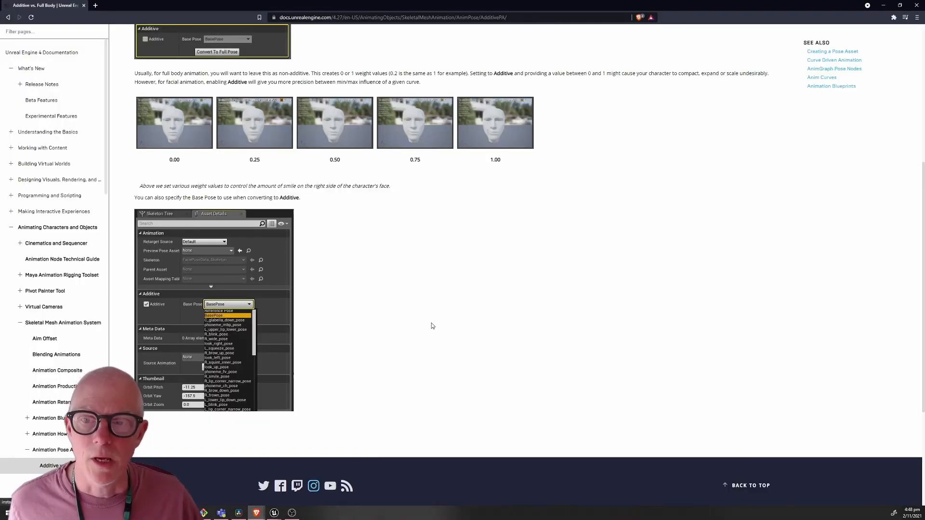
{"action": "scroll", "scroll_direction": "up", "scroll_amount": 3}
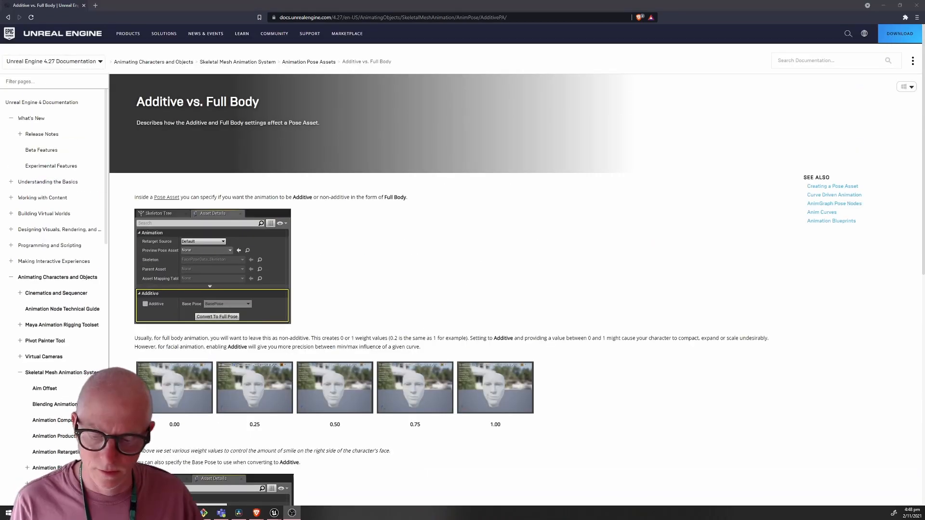